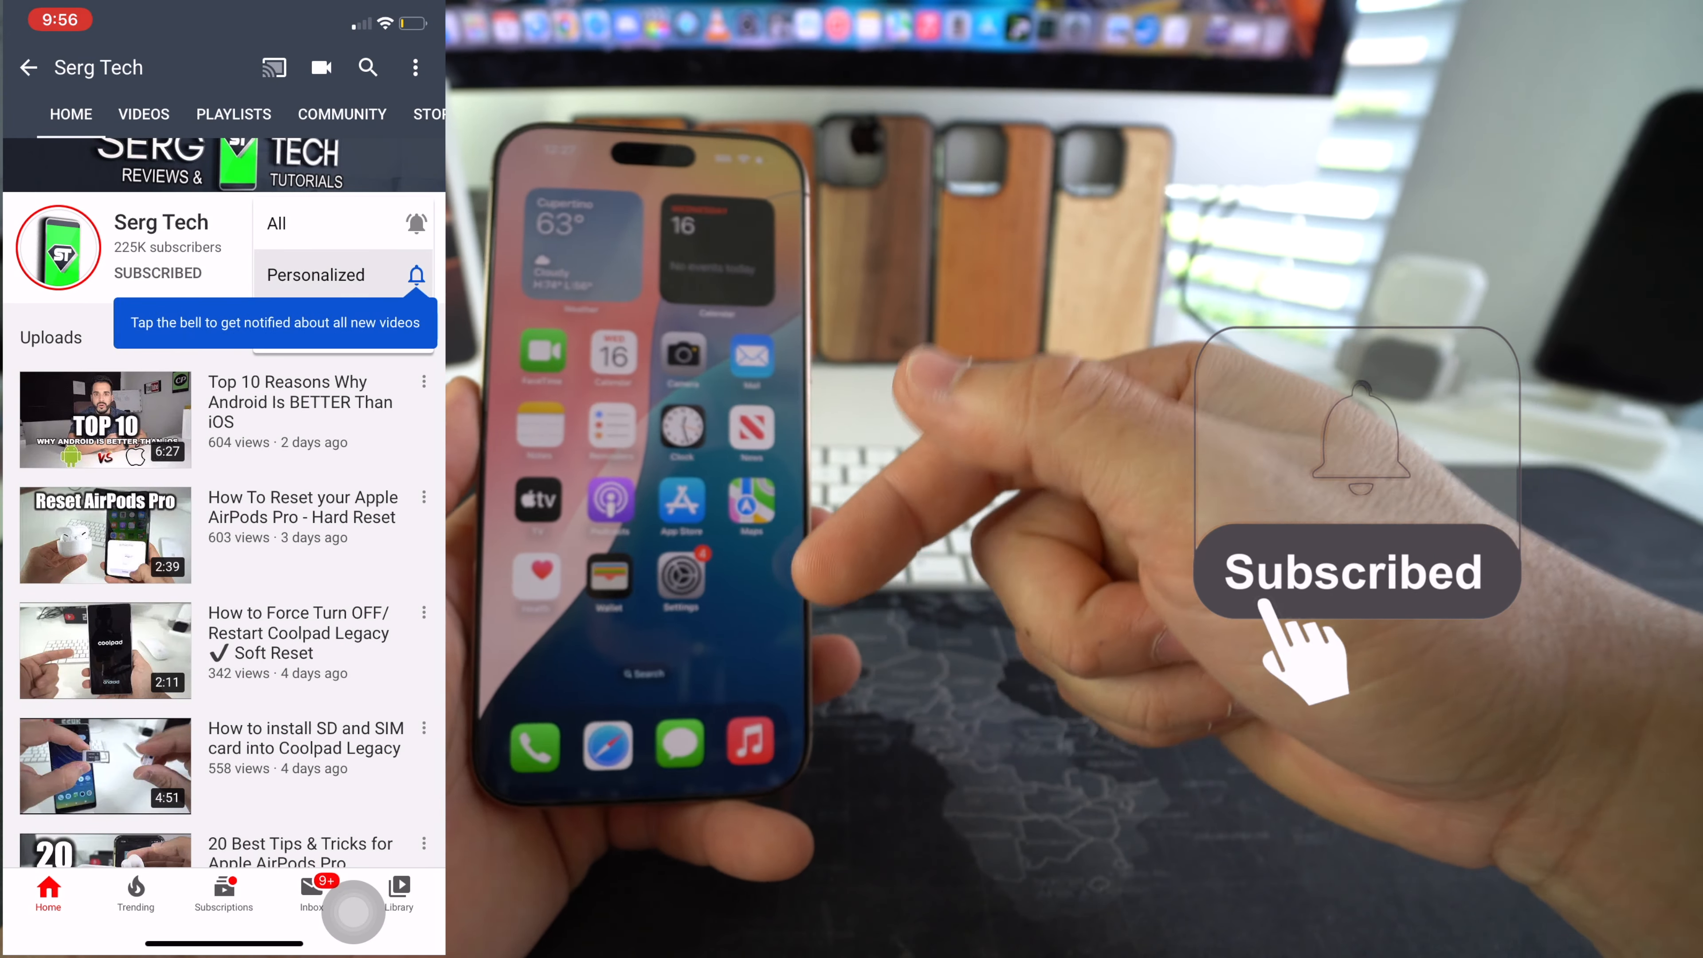
Step: Select the connected iPhone in Finder's sidebar to show its iOS 18.0.1 summary and backup options
click(416, 274)
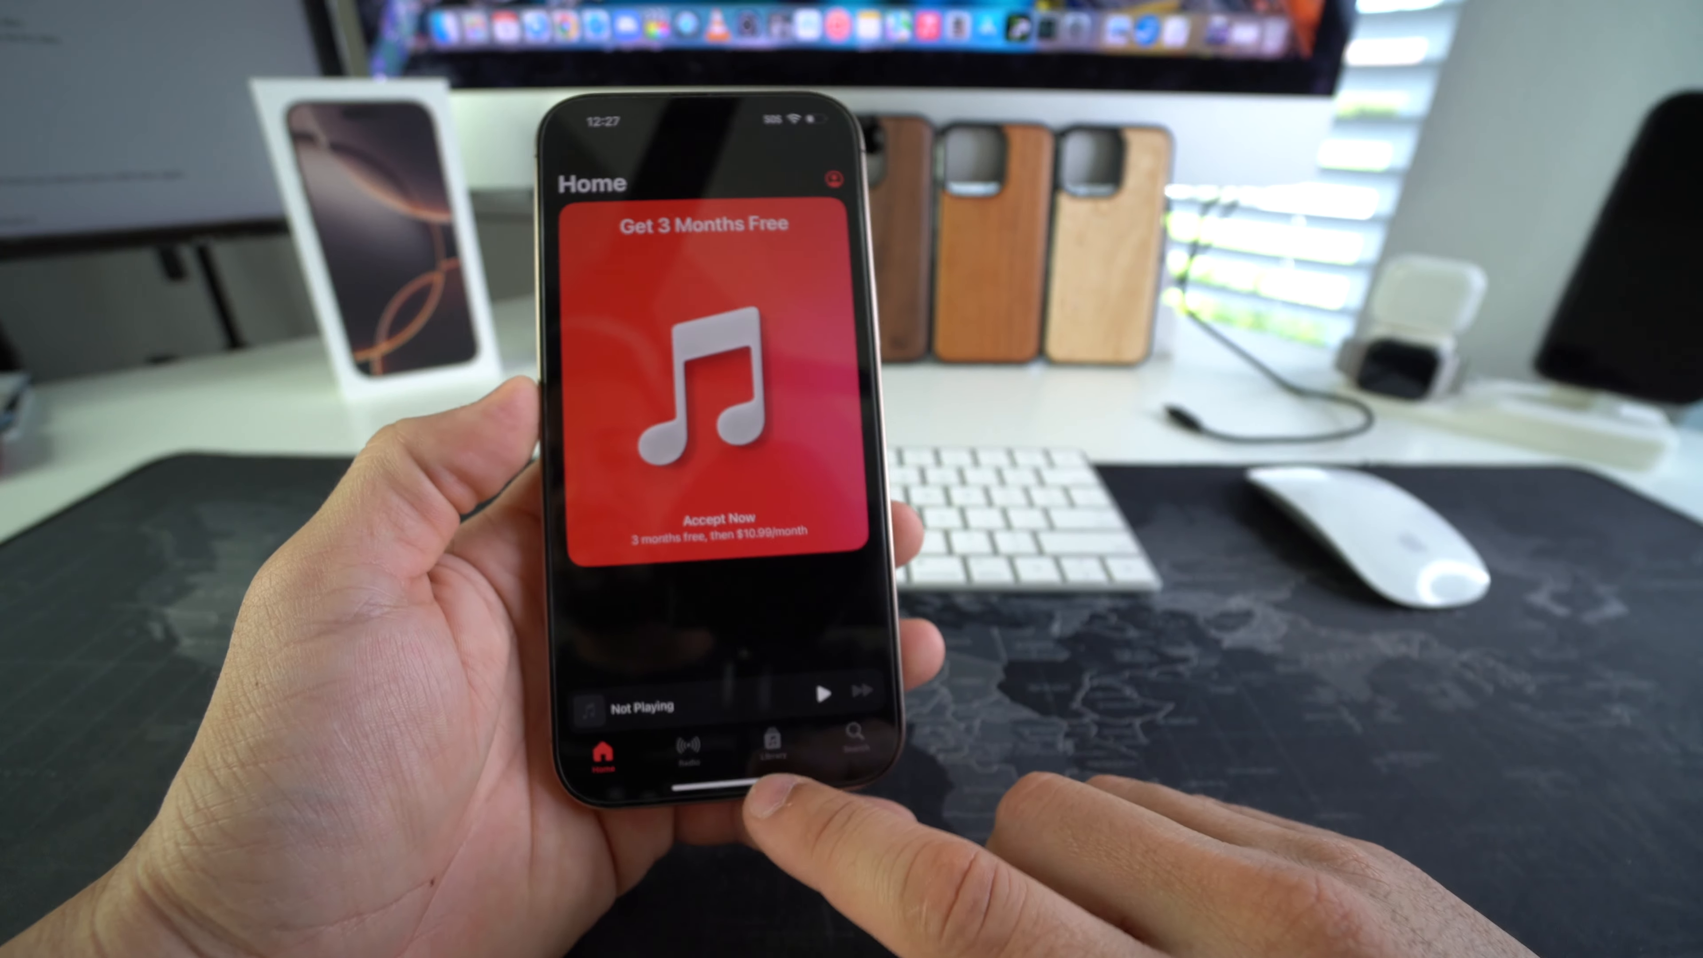
click(770, 755)
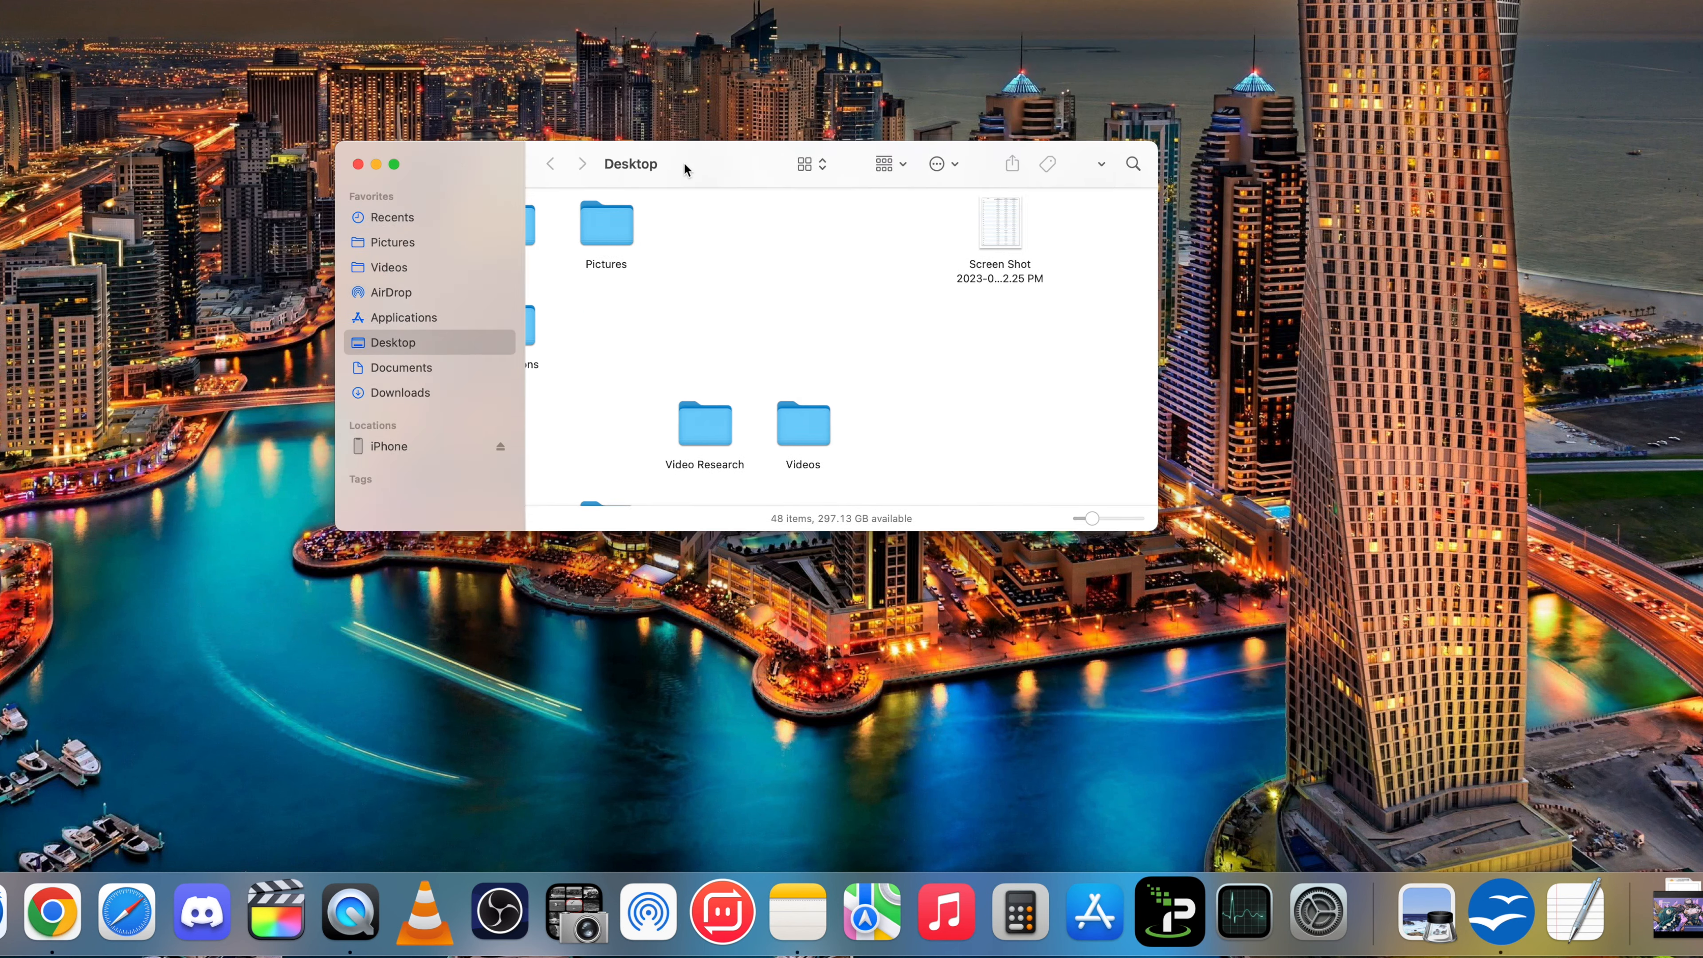
click(392, 445)
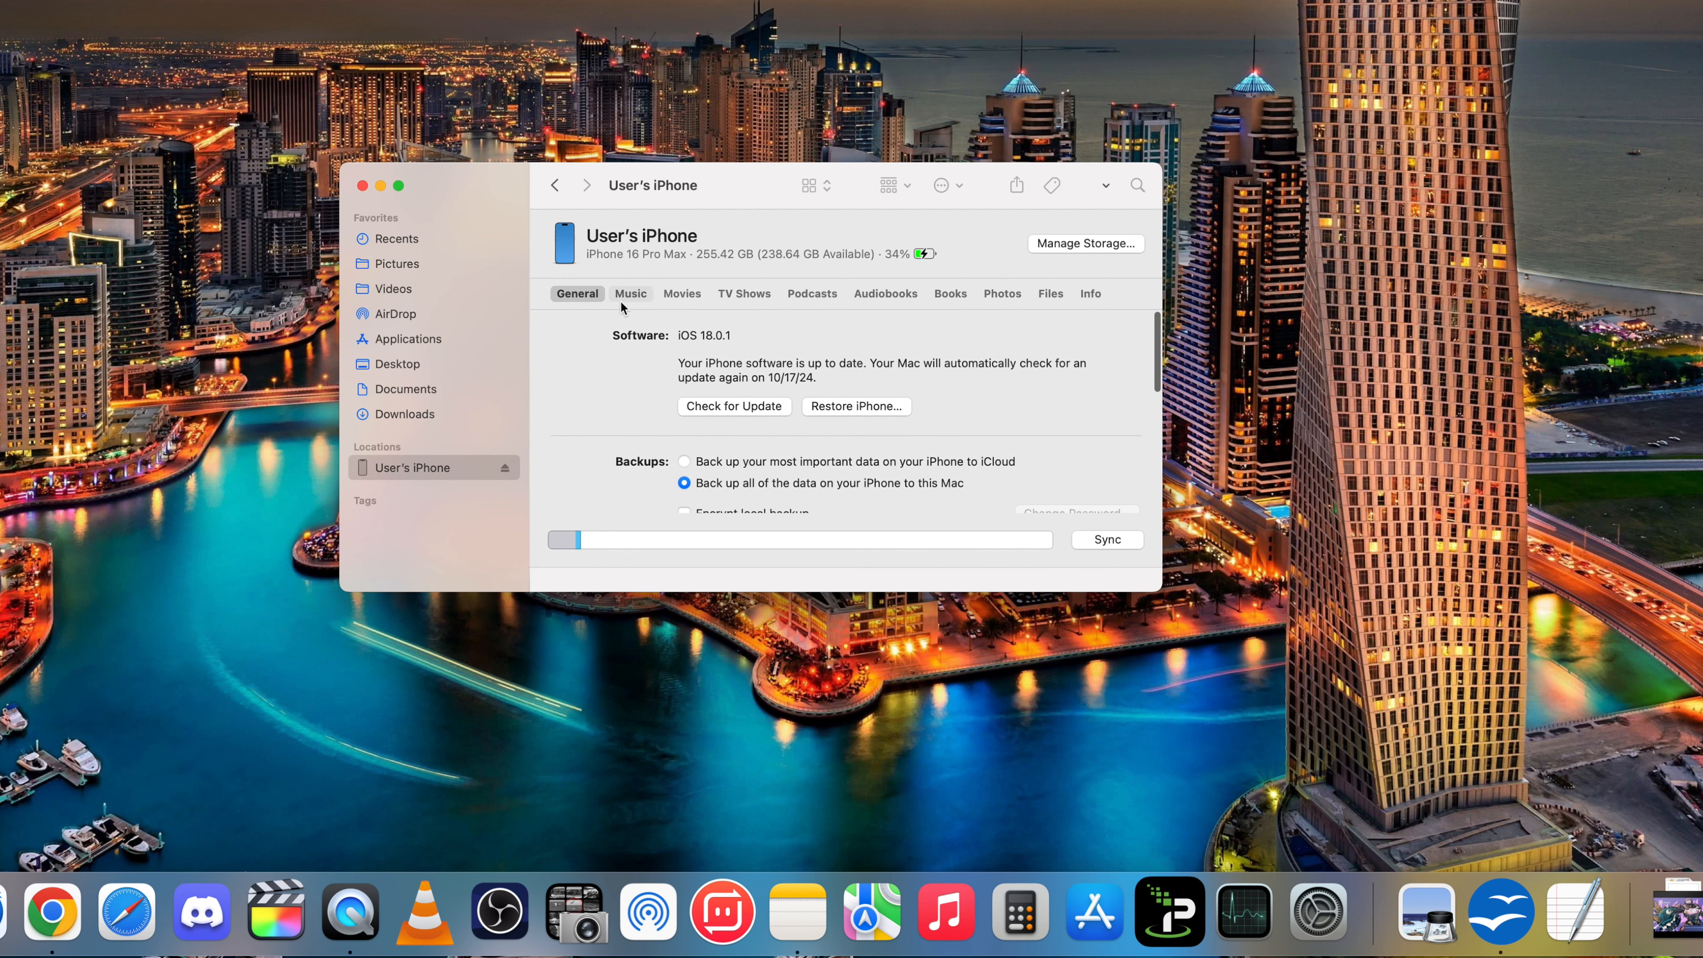
Step: In the iPhone's Music settings, enable 'Sync music onto iPhone' with Entire music library selected
click(629, 294)
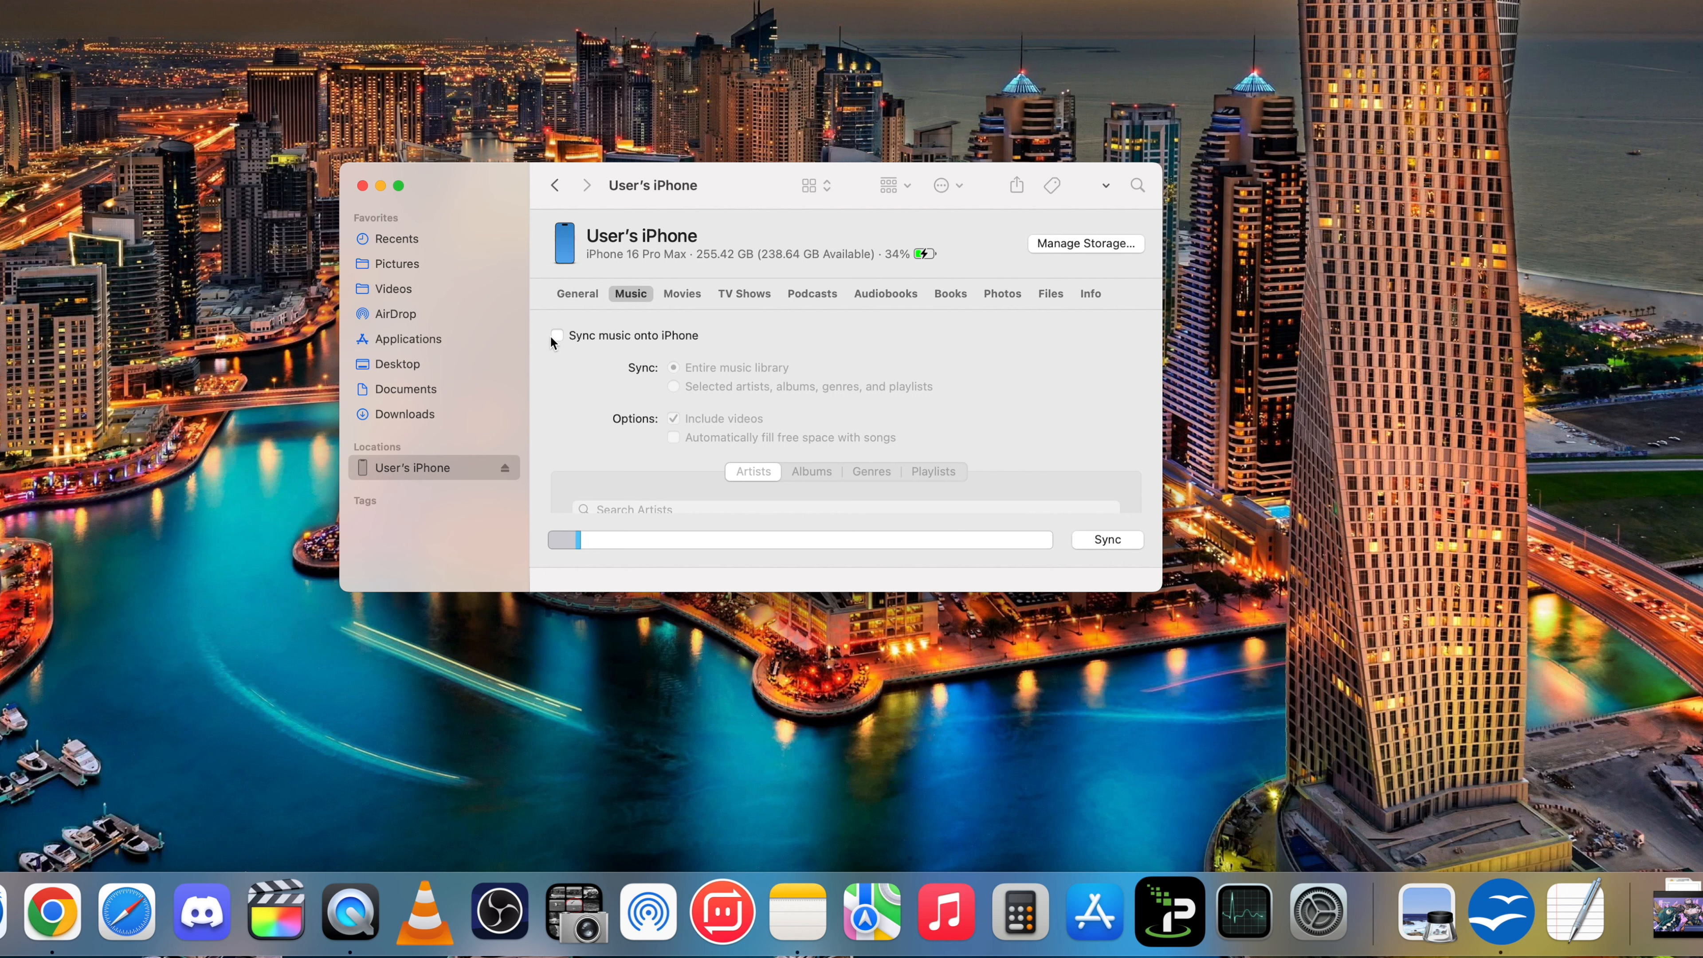
click(556, 334)
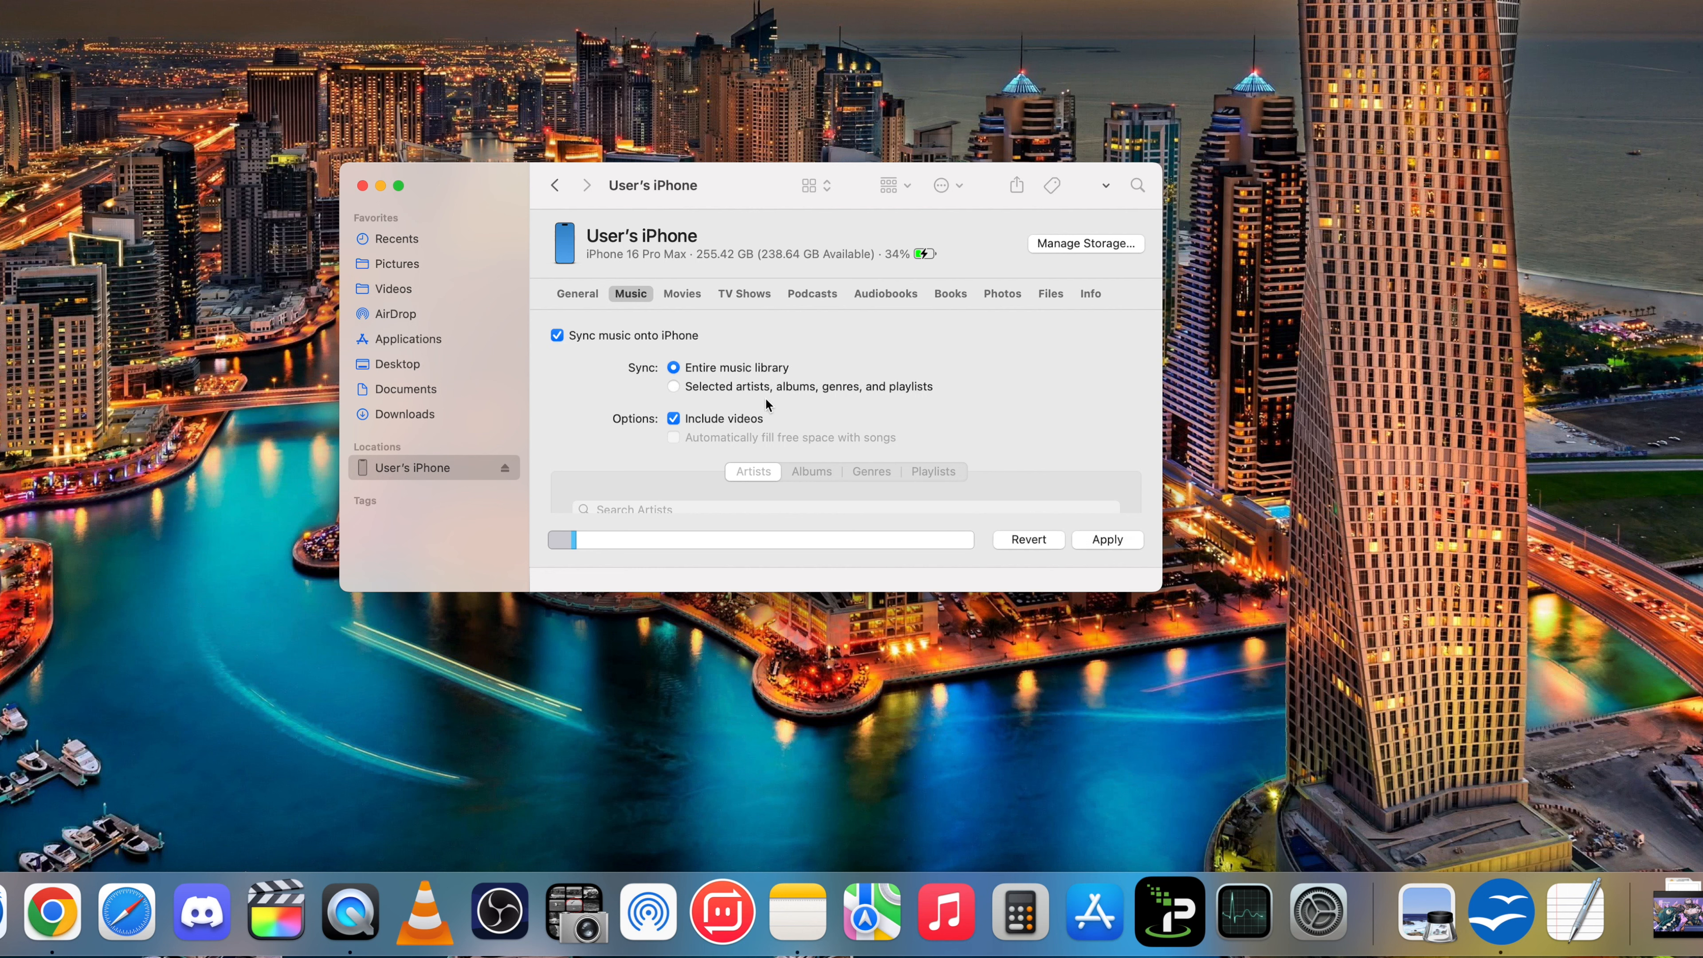
mouse_move(1095, 560)
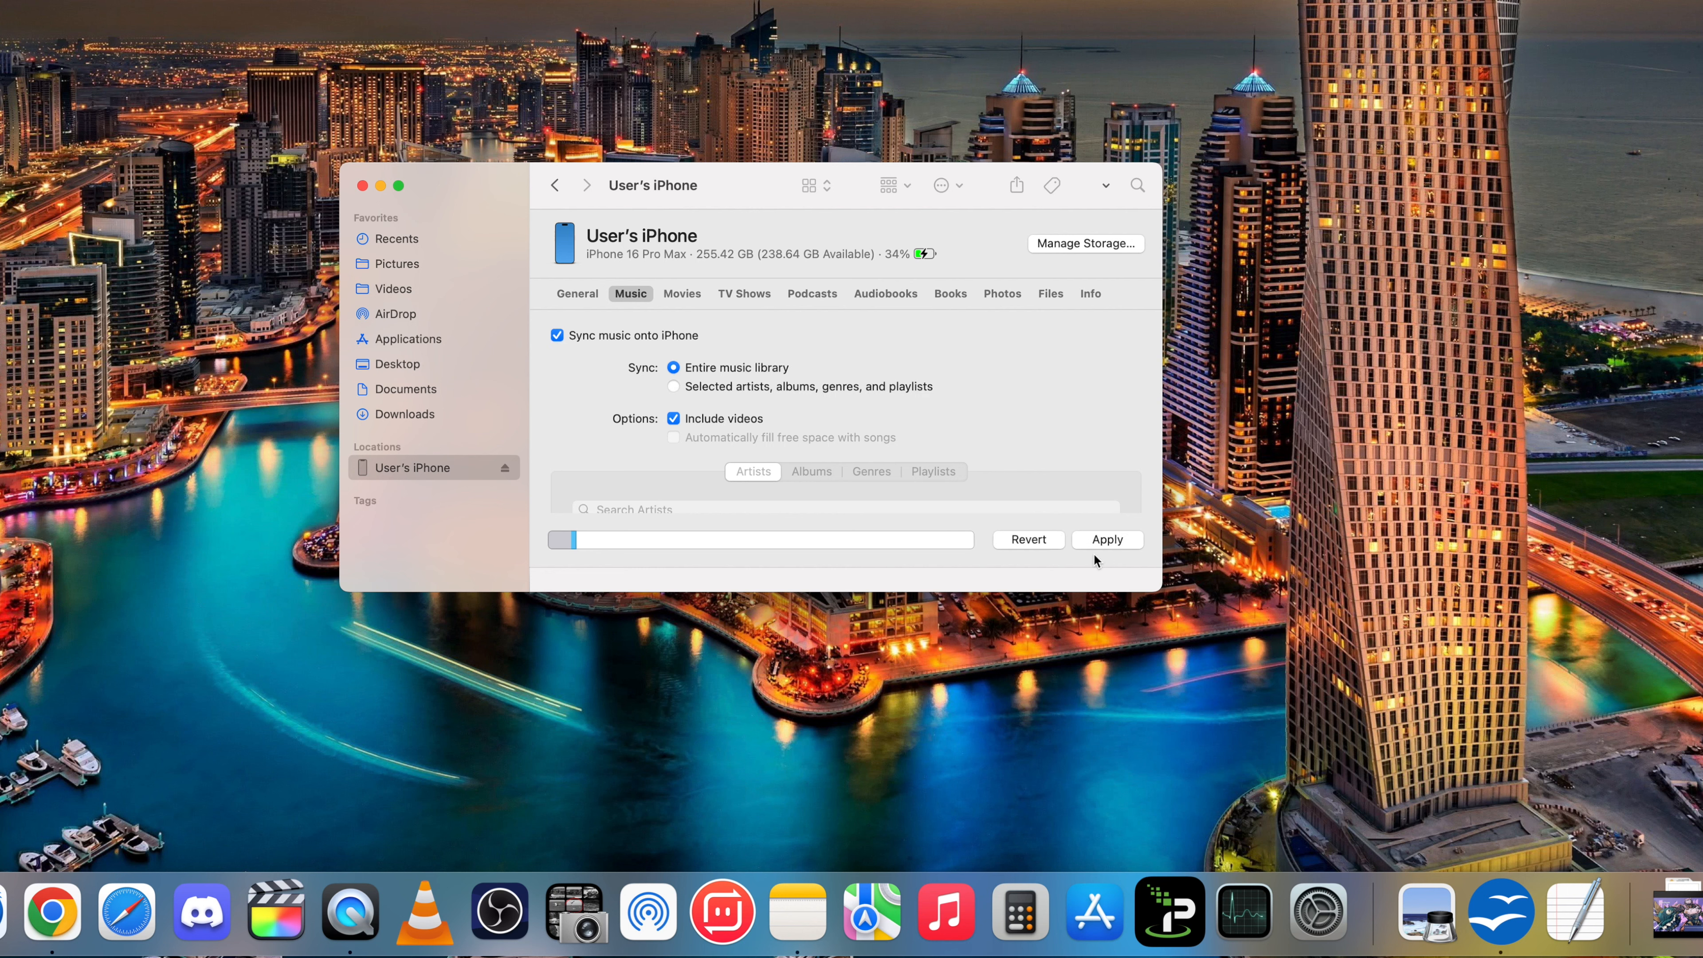
mouse_move(901, 527)
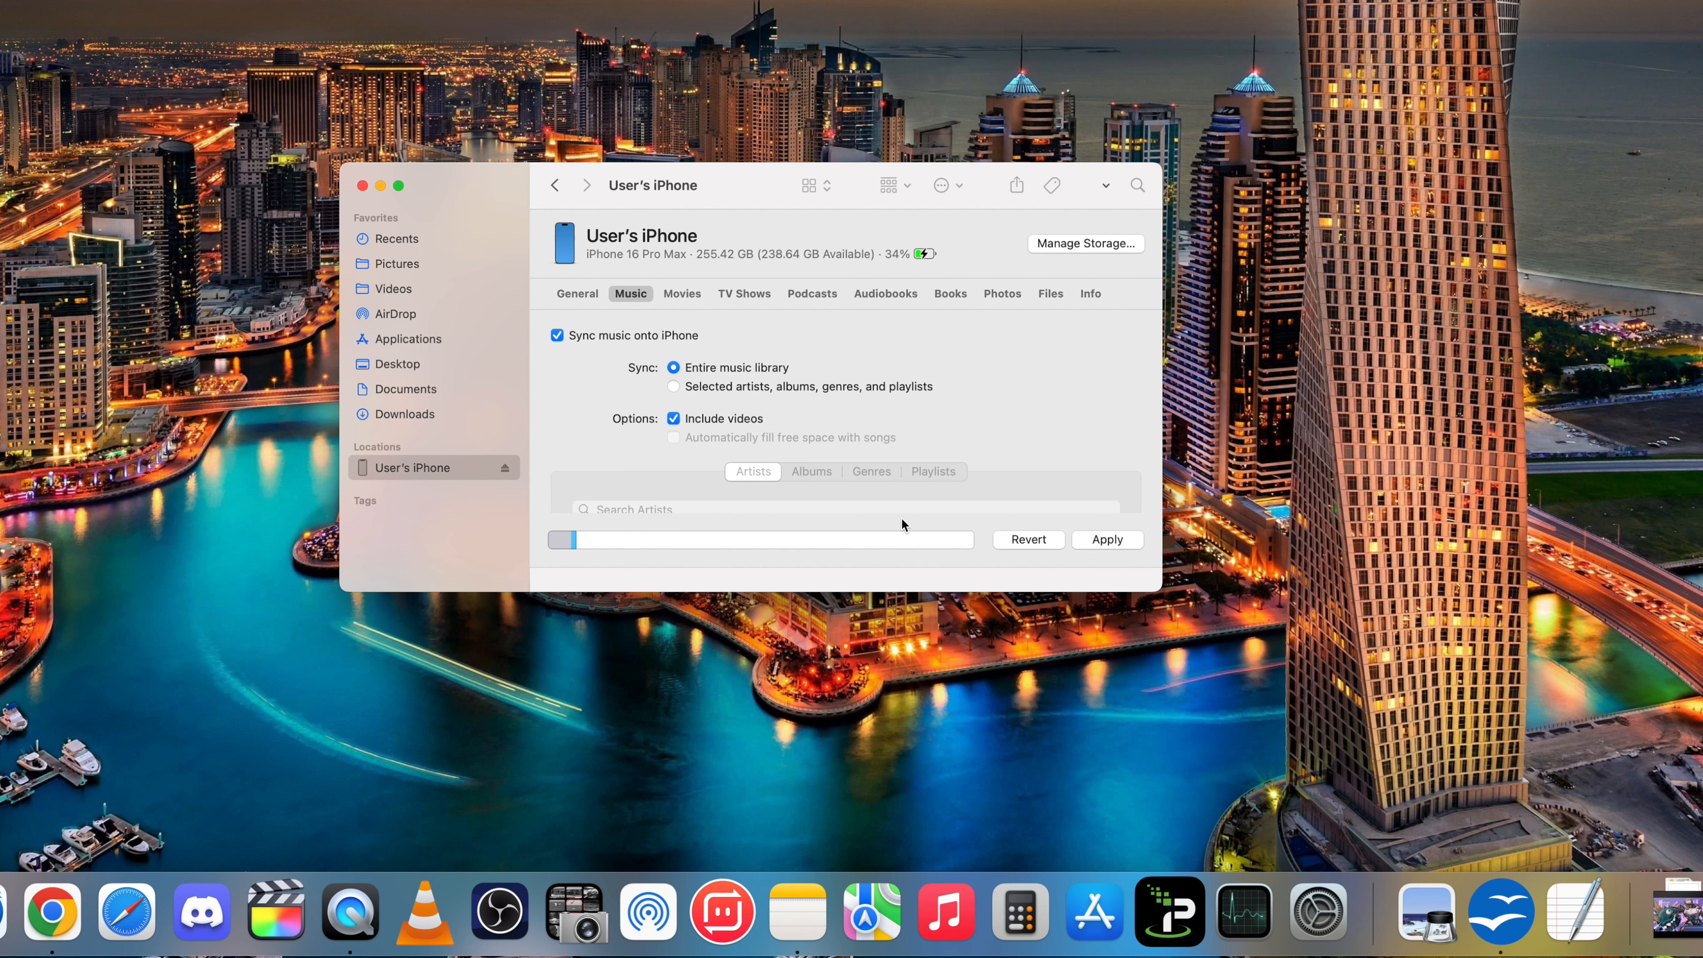
mouse_move(945, 715)
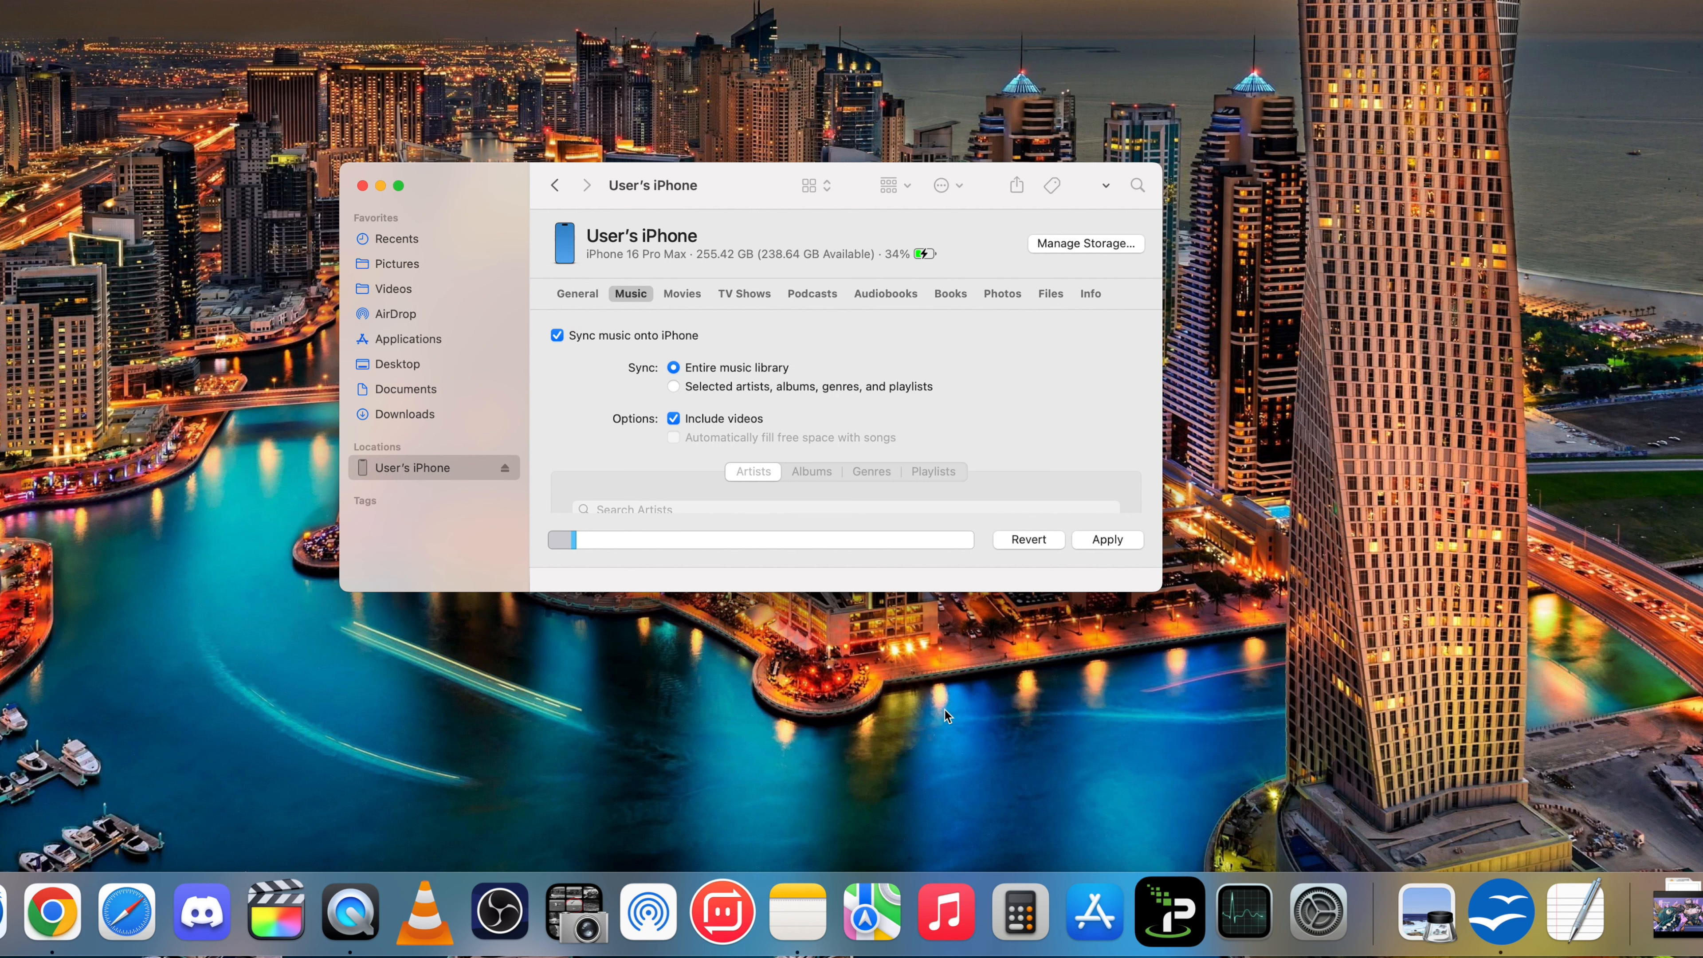
mouse_move(890, 574)
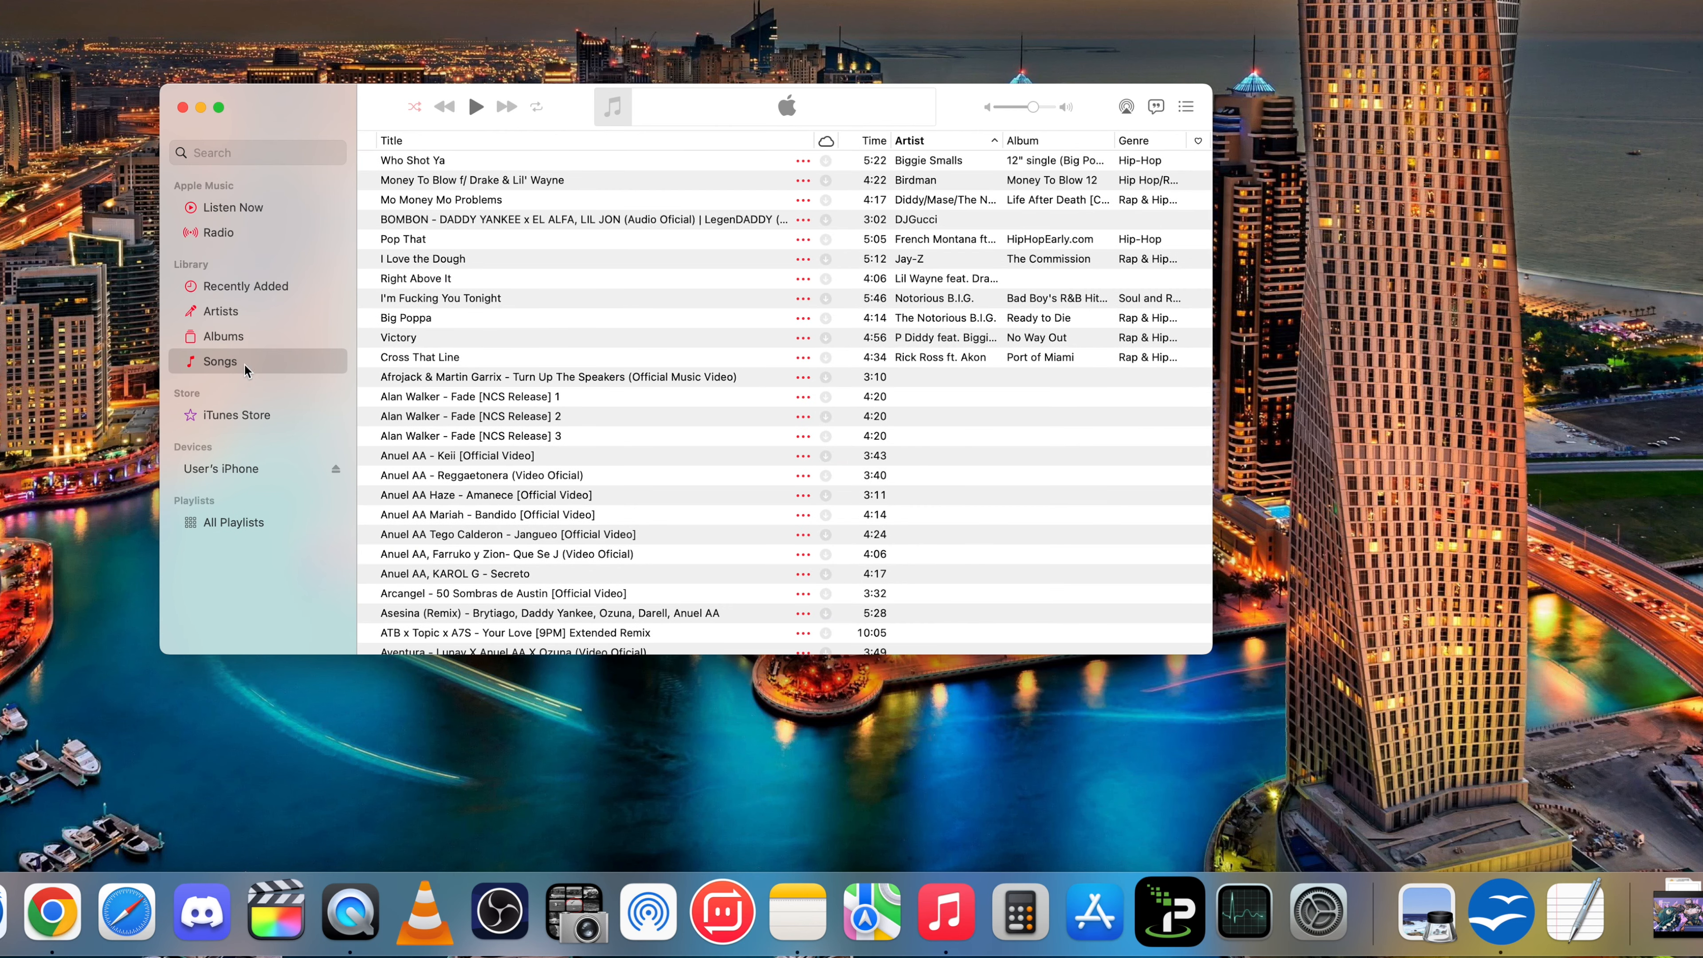
Step: Browse down the Songs list in the Apple Music library
scroll(down, 3)
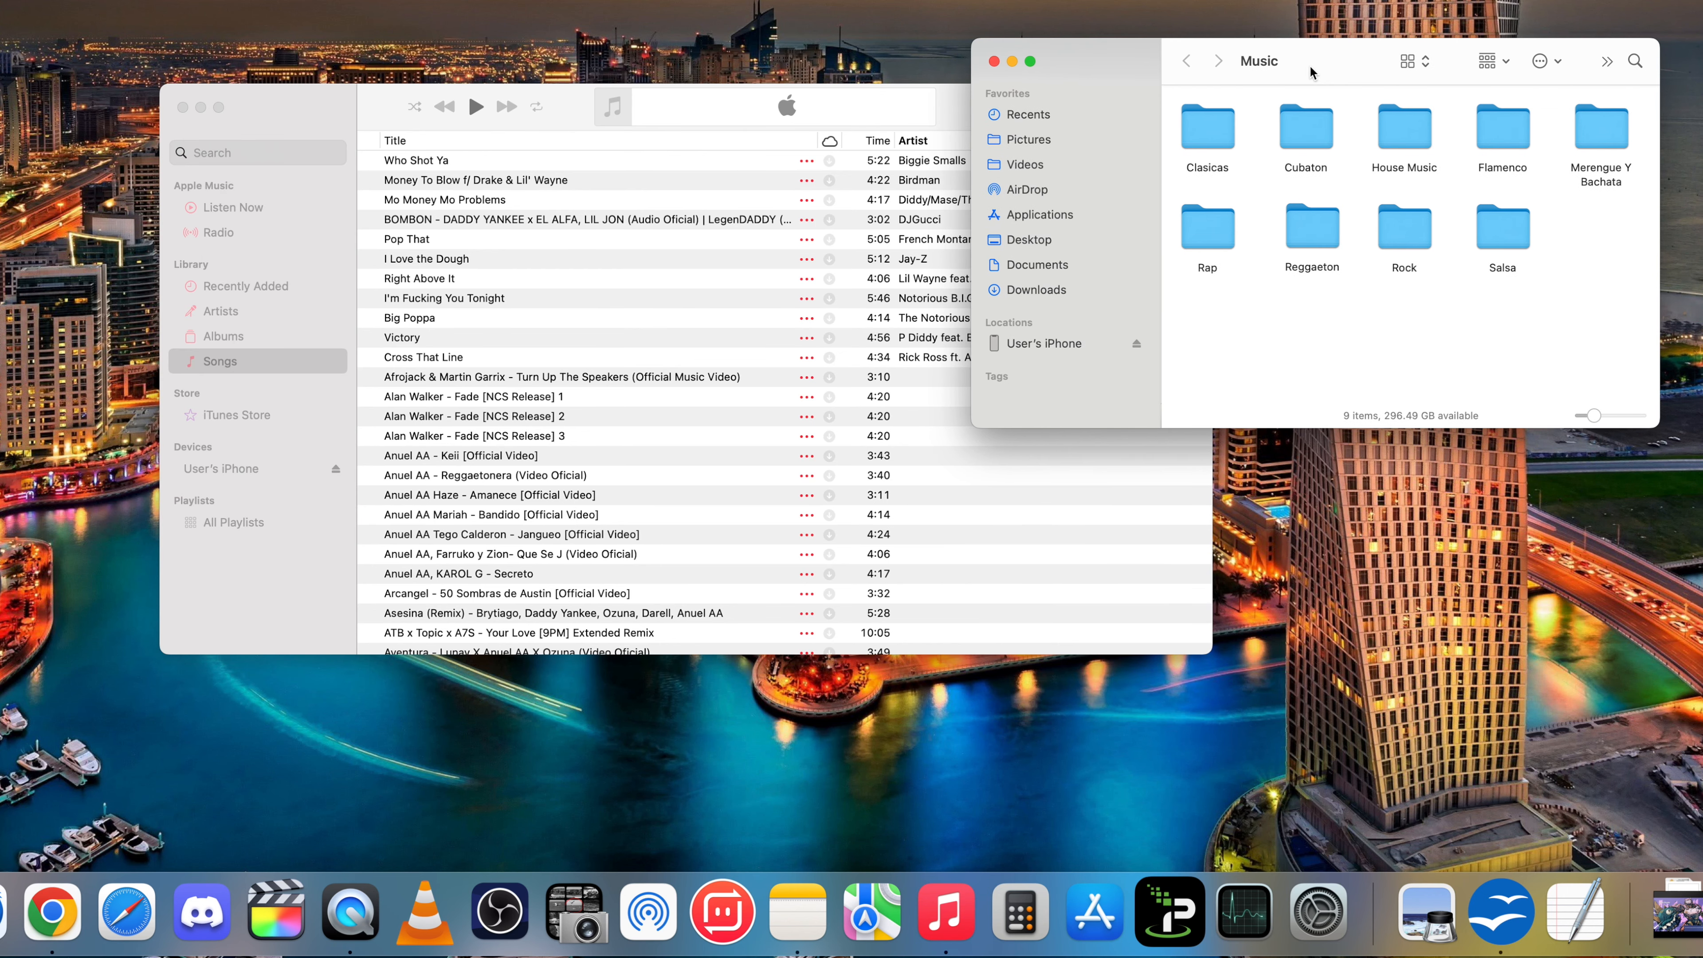
Step: Browse into the Cubaton genre folder to show its mp3 tracks
double_click(1305, 128)
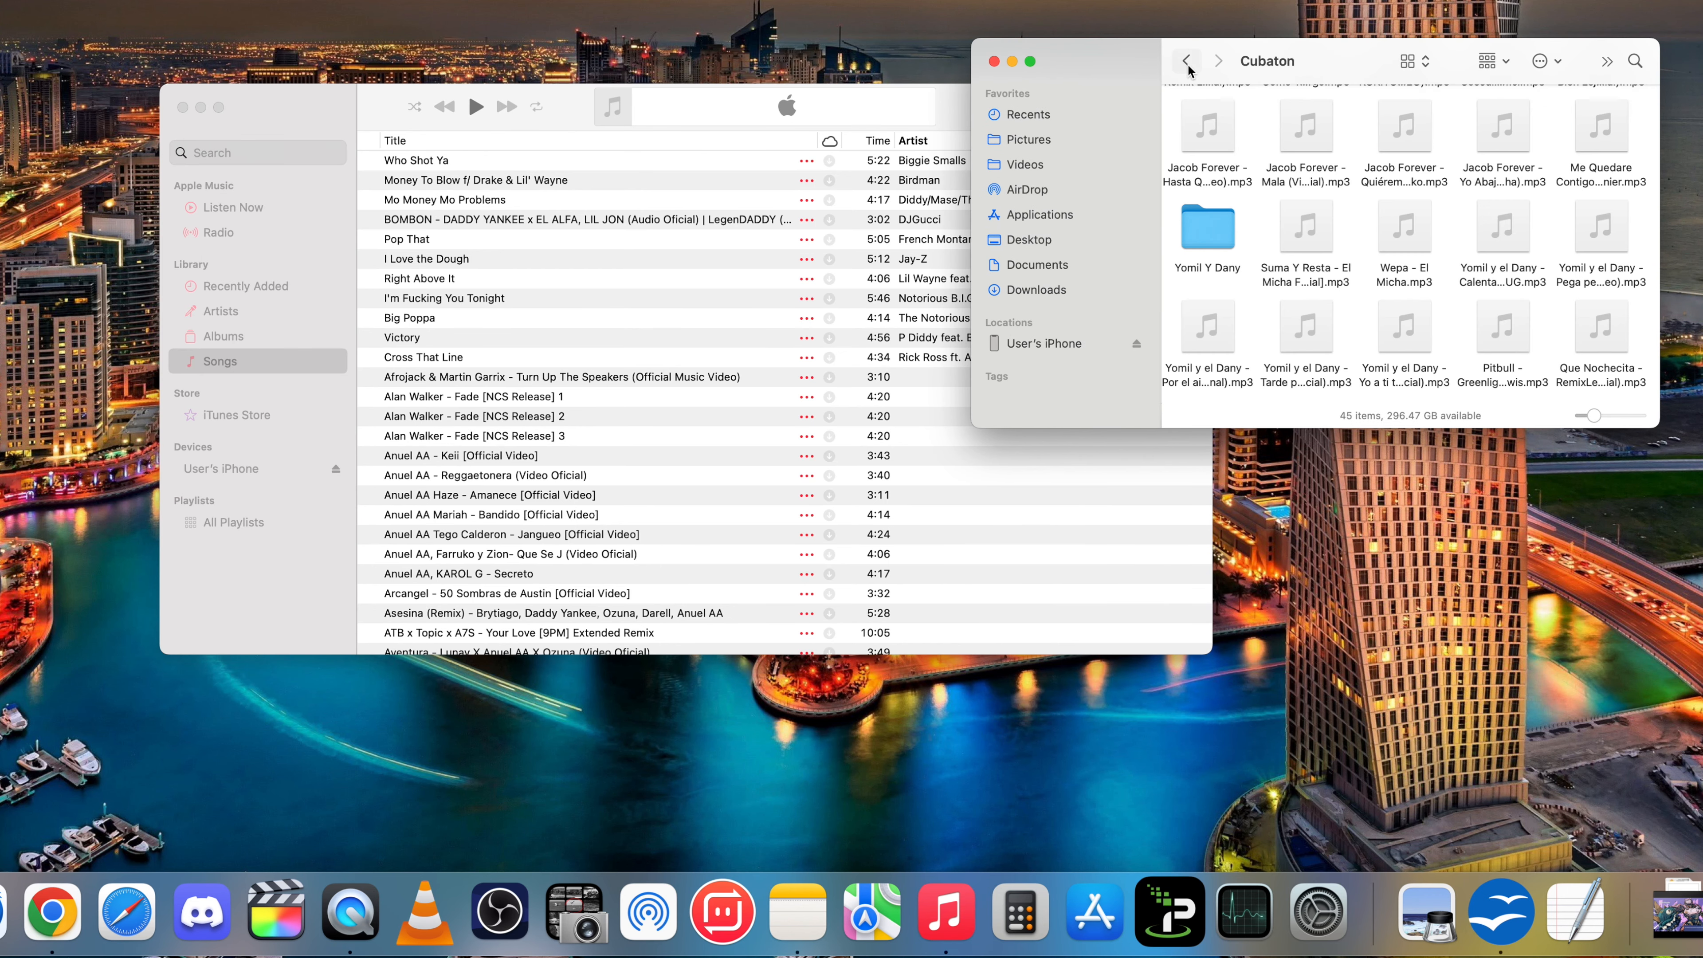
click(1187, 61)
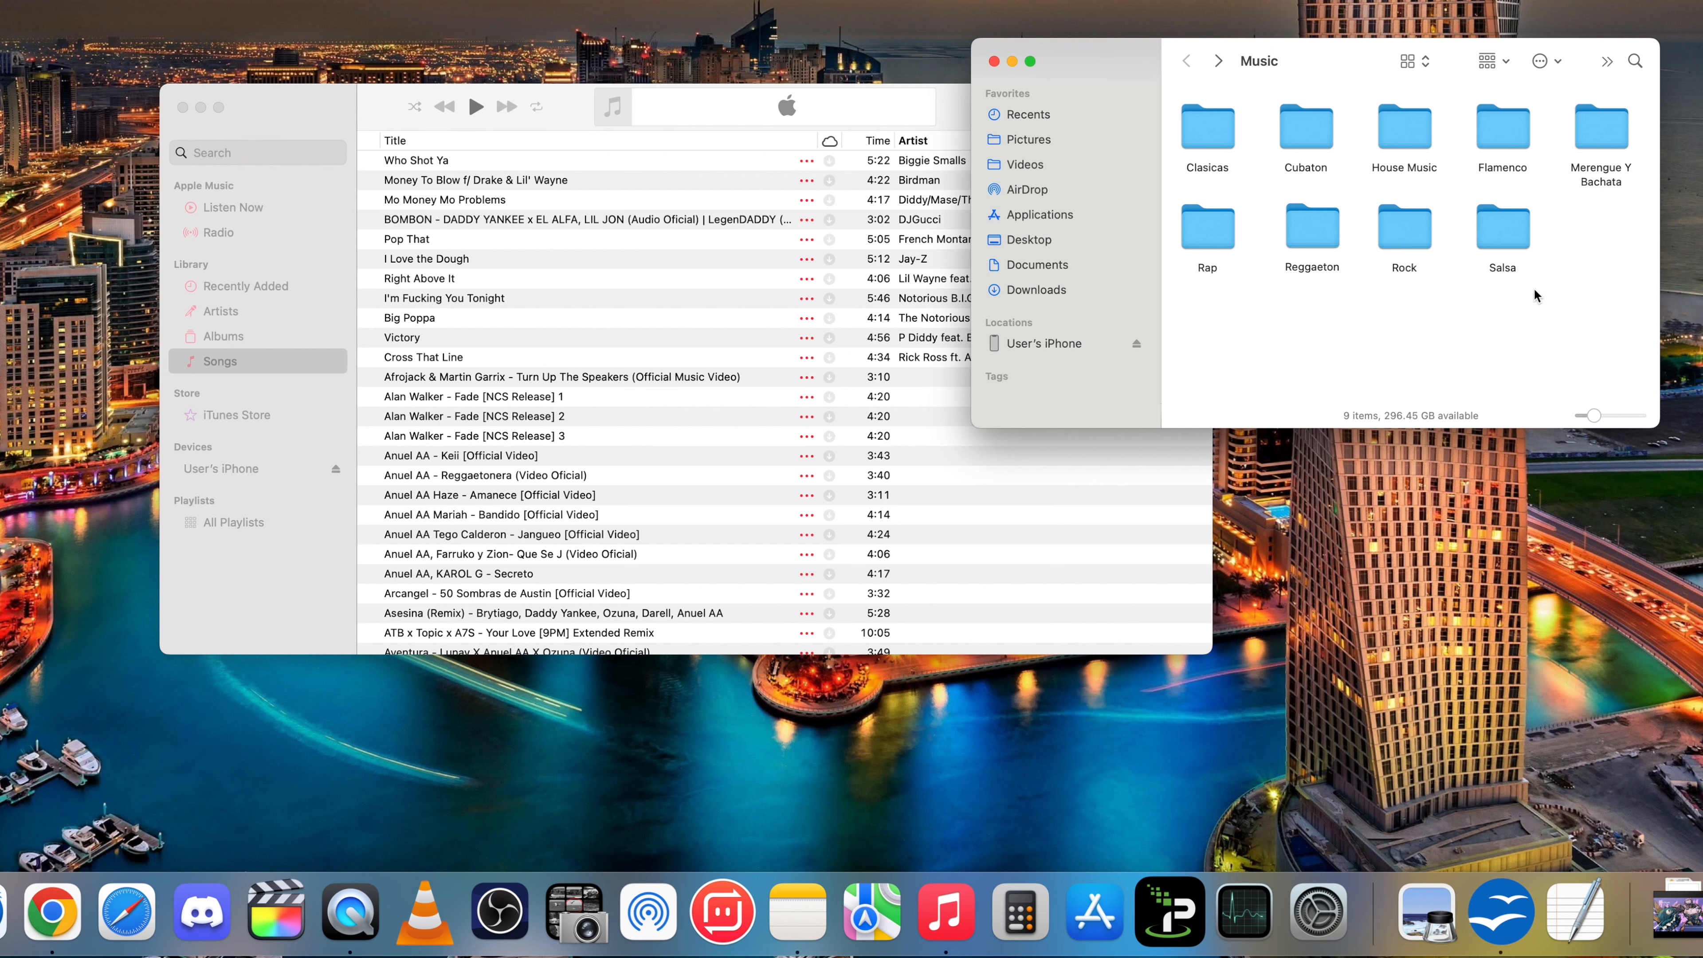
double_click(1305, 132)
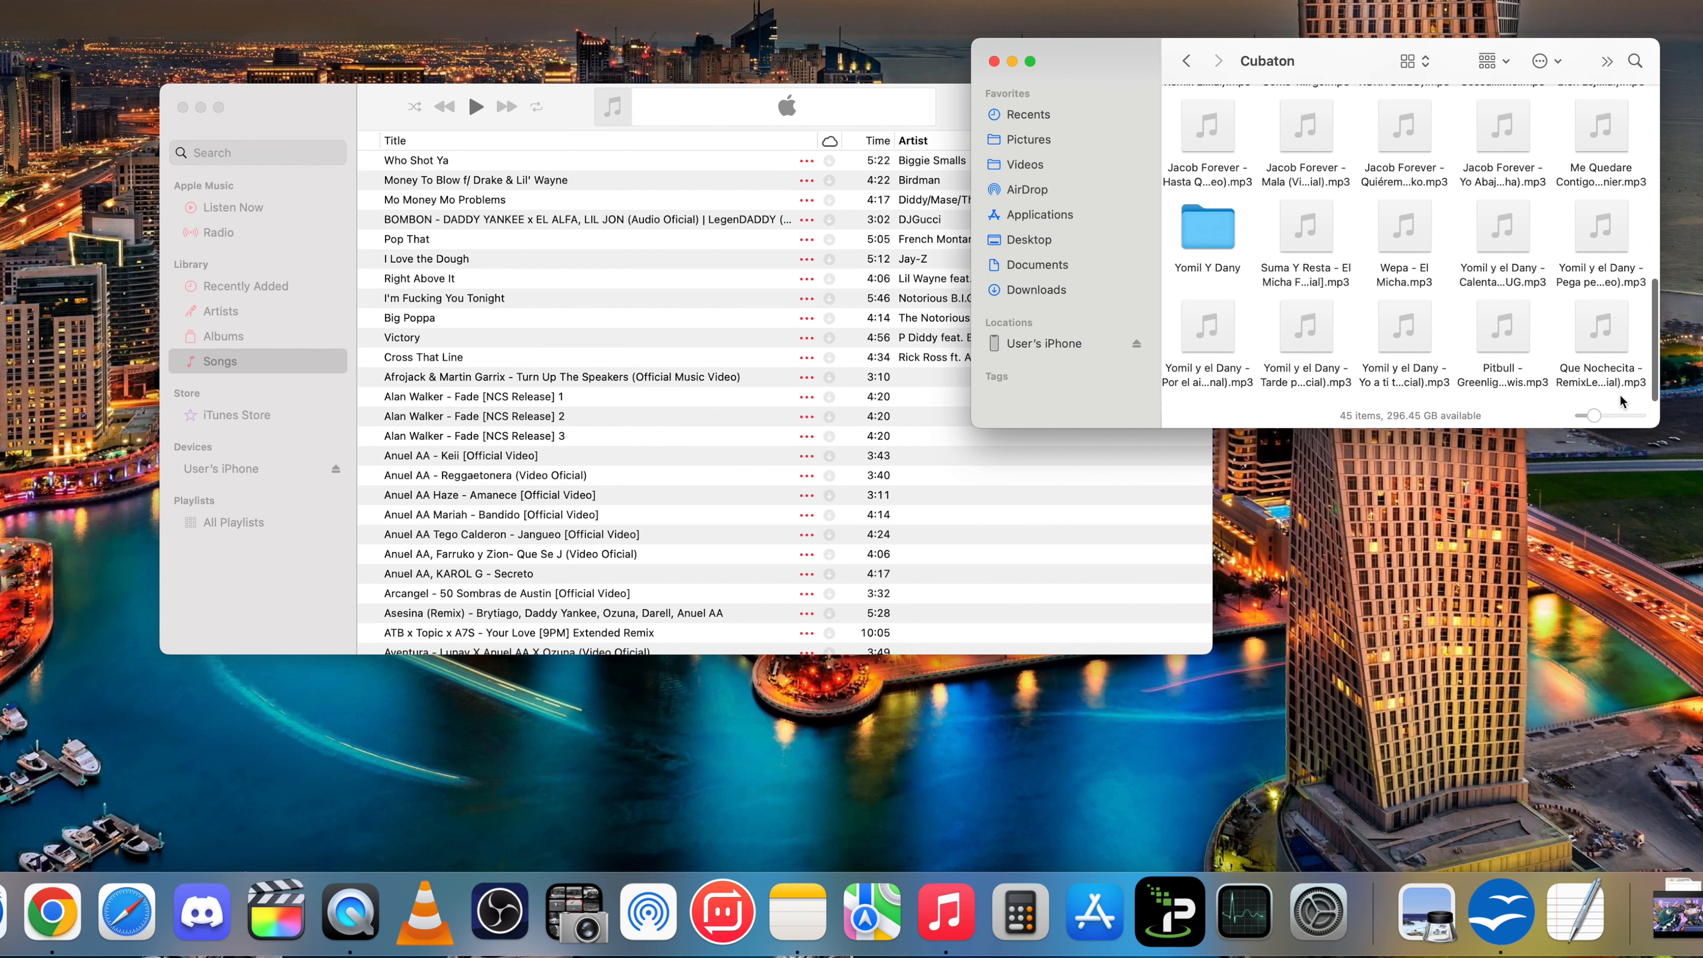
click(1502, 226)
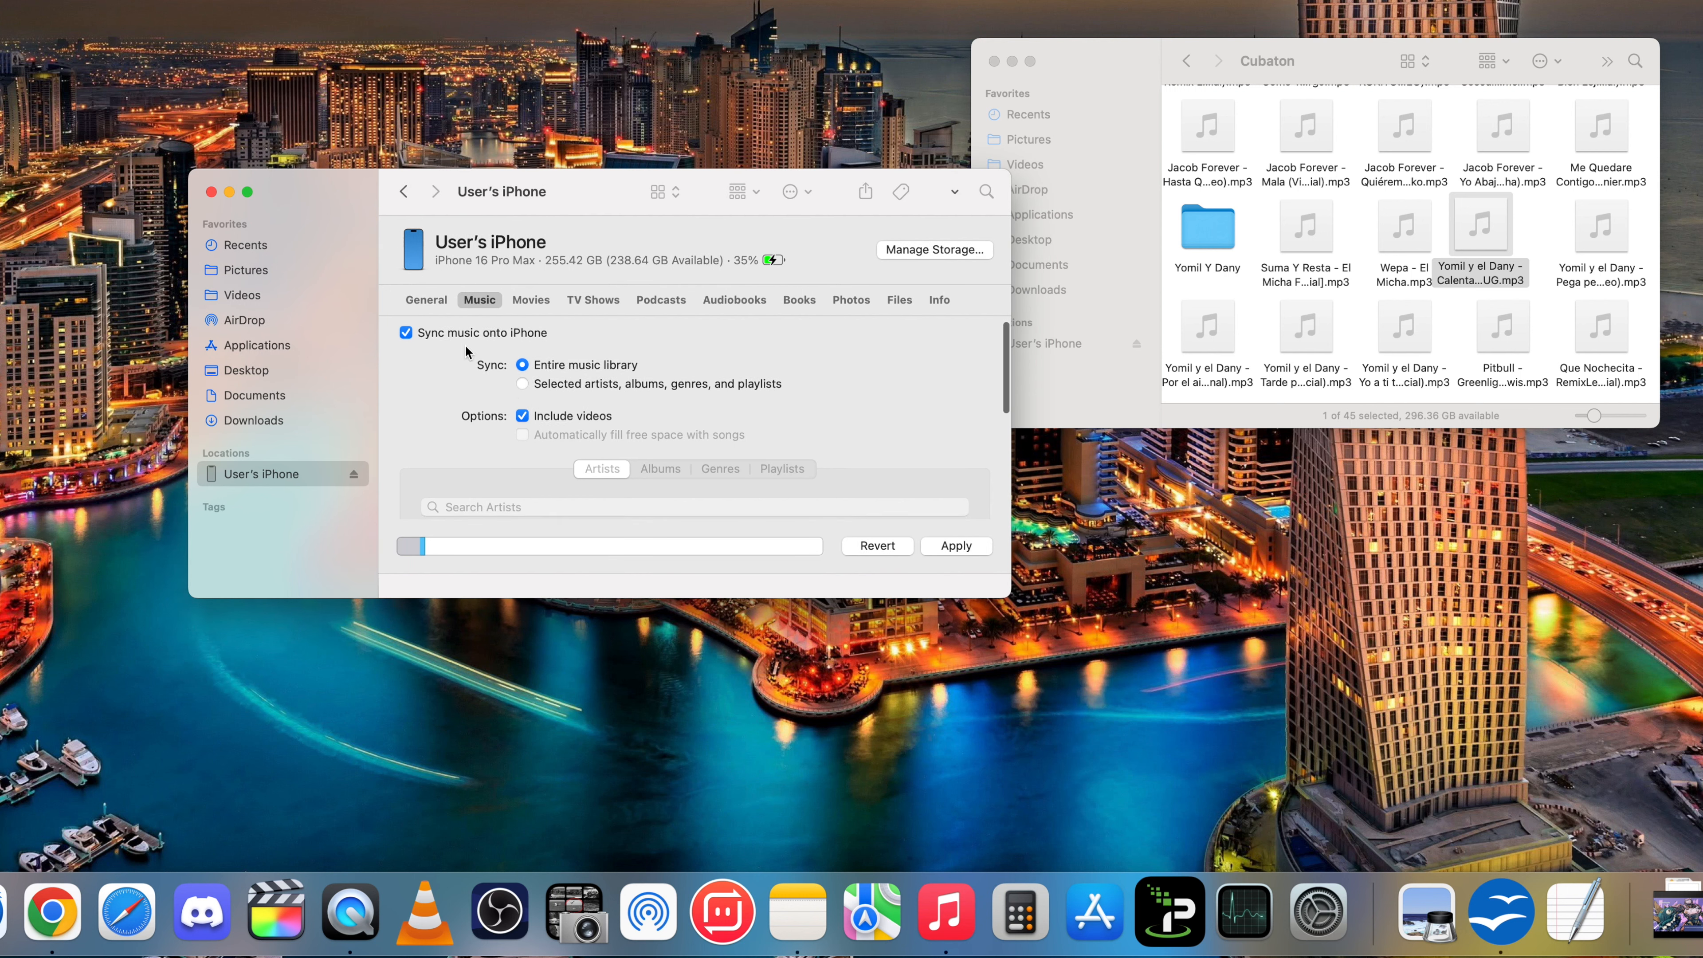
mouse_move(581, 435)
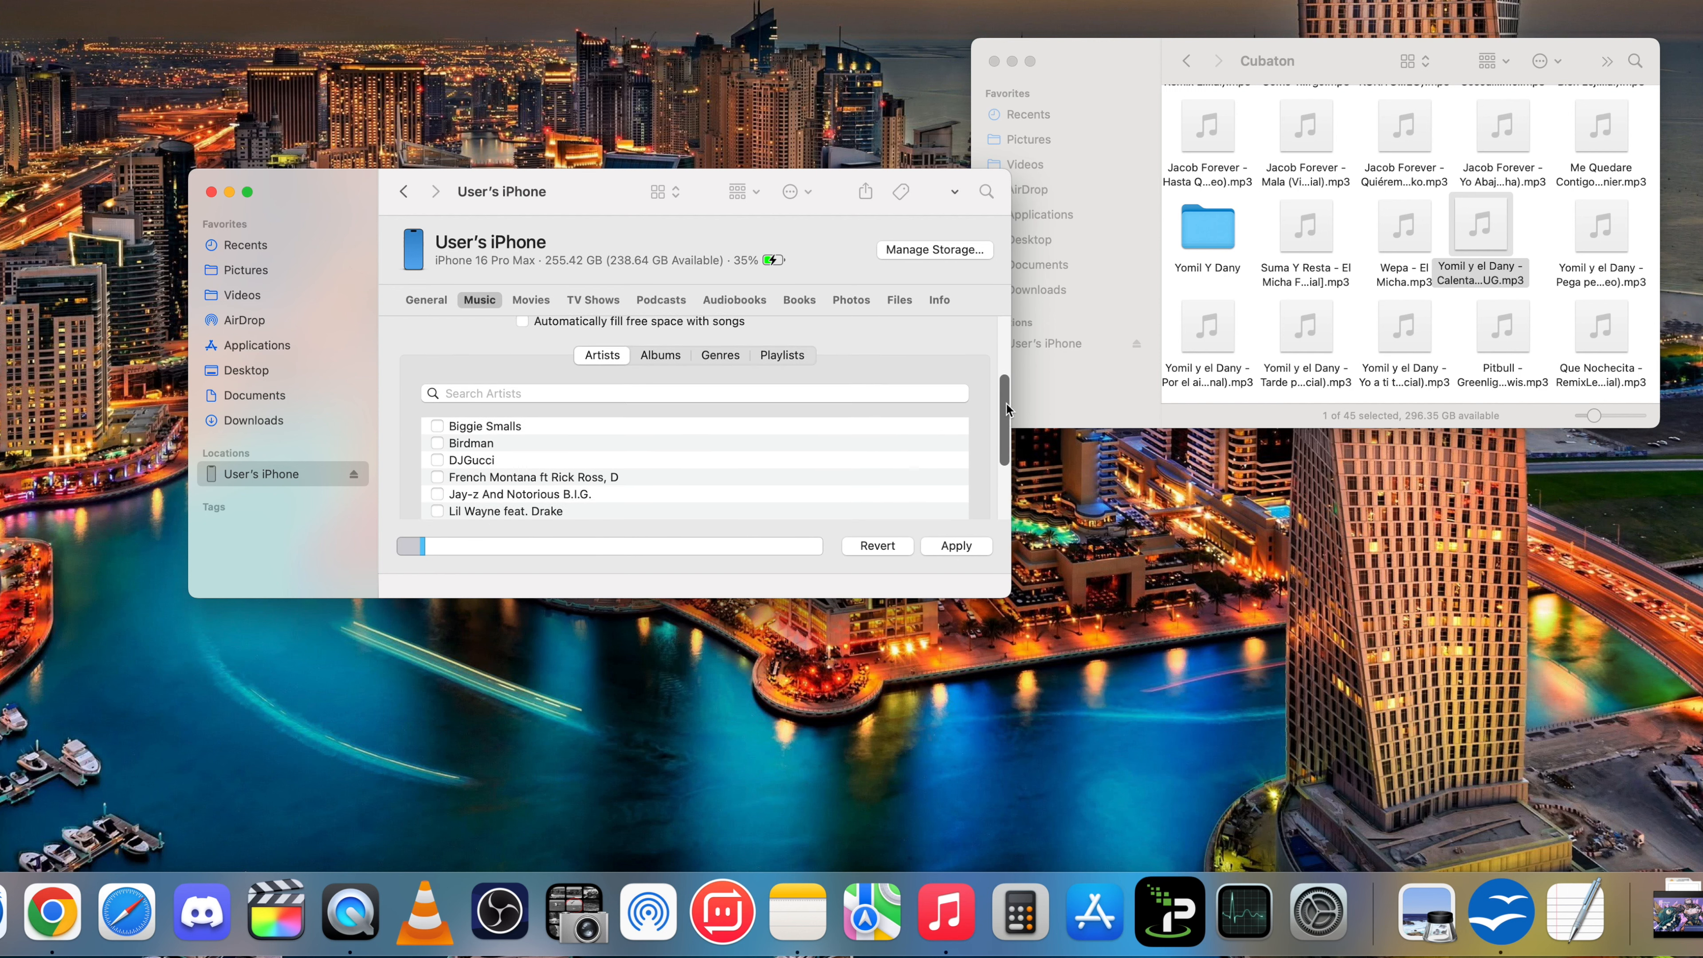
Step: Keep 'Entire music library' selected and apply the settings so songs start copying to the iPhone
click(522, 326)
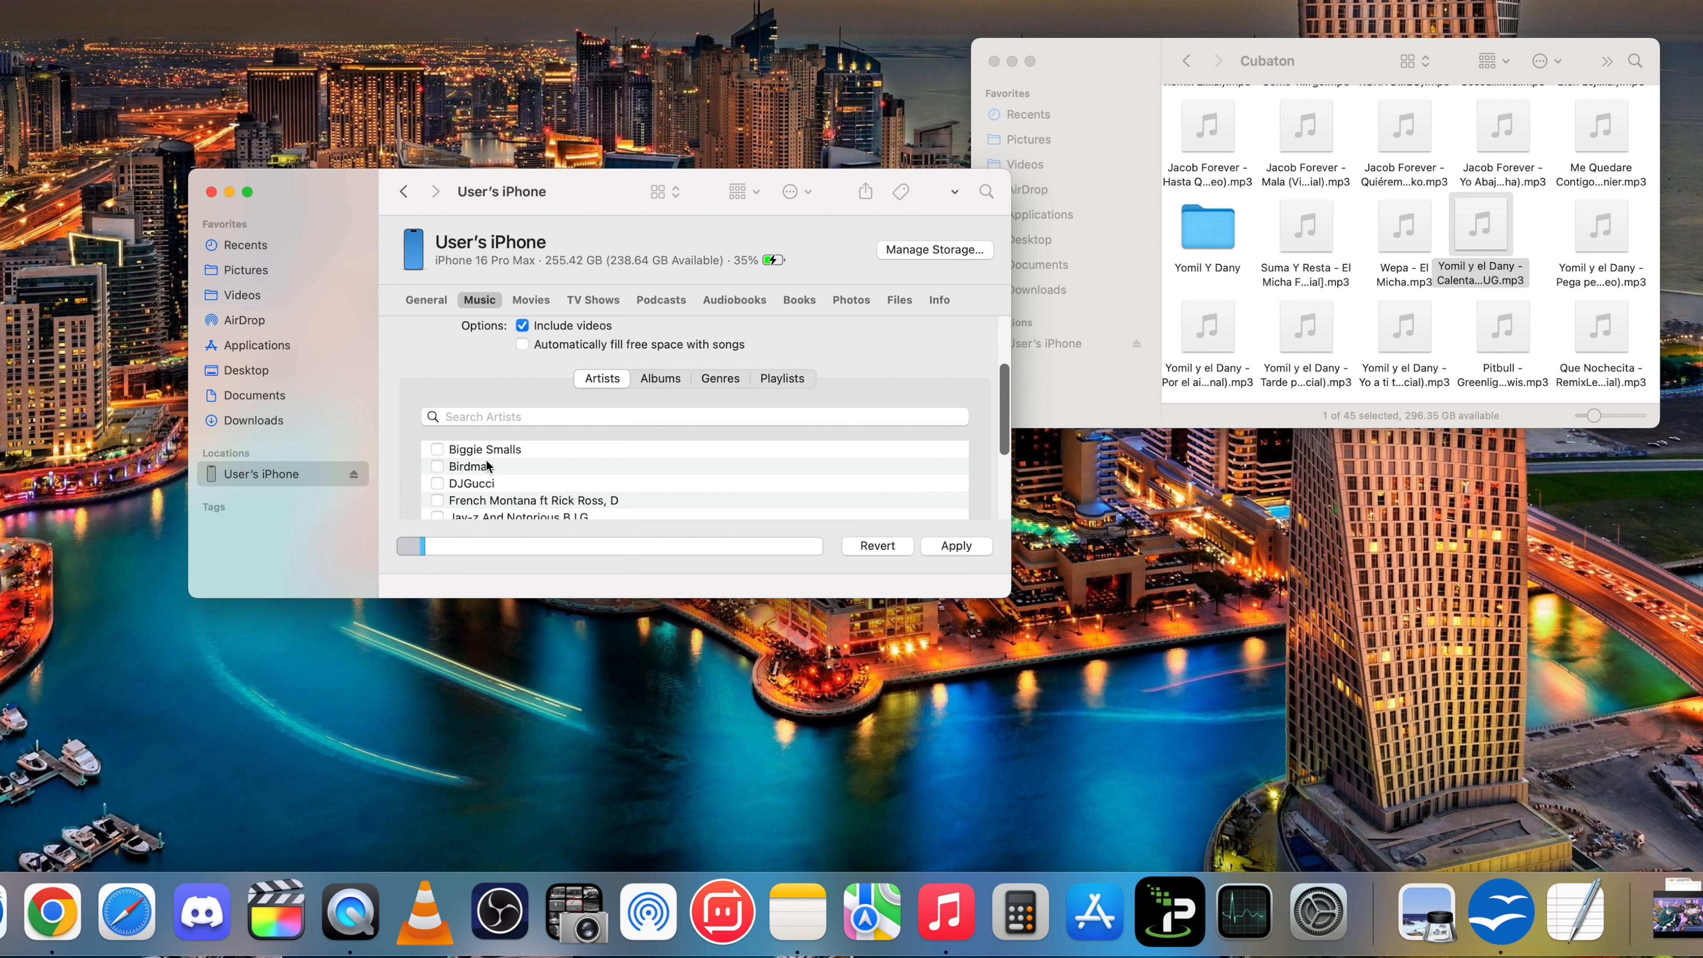
click(406, 341)
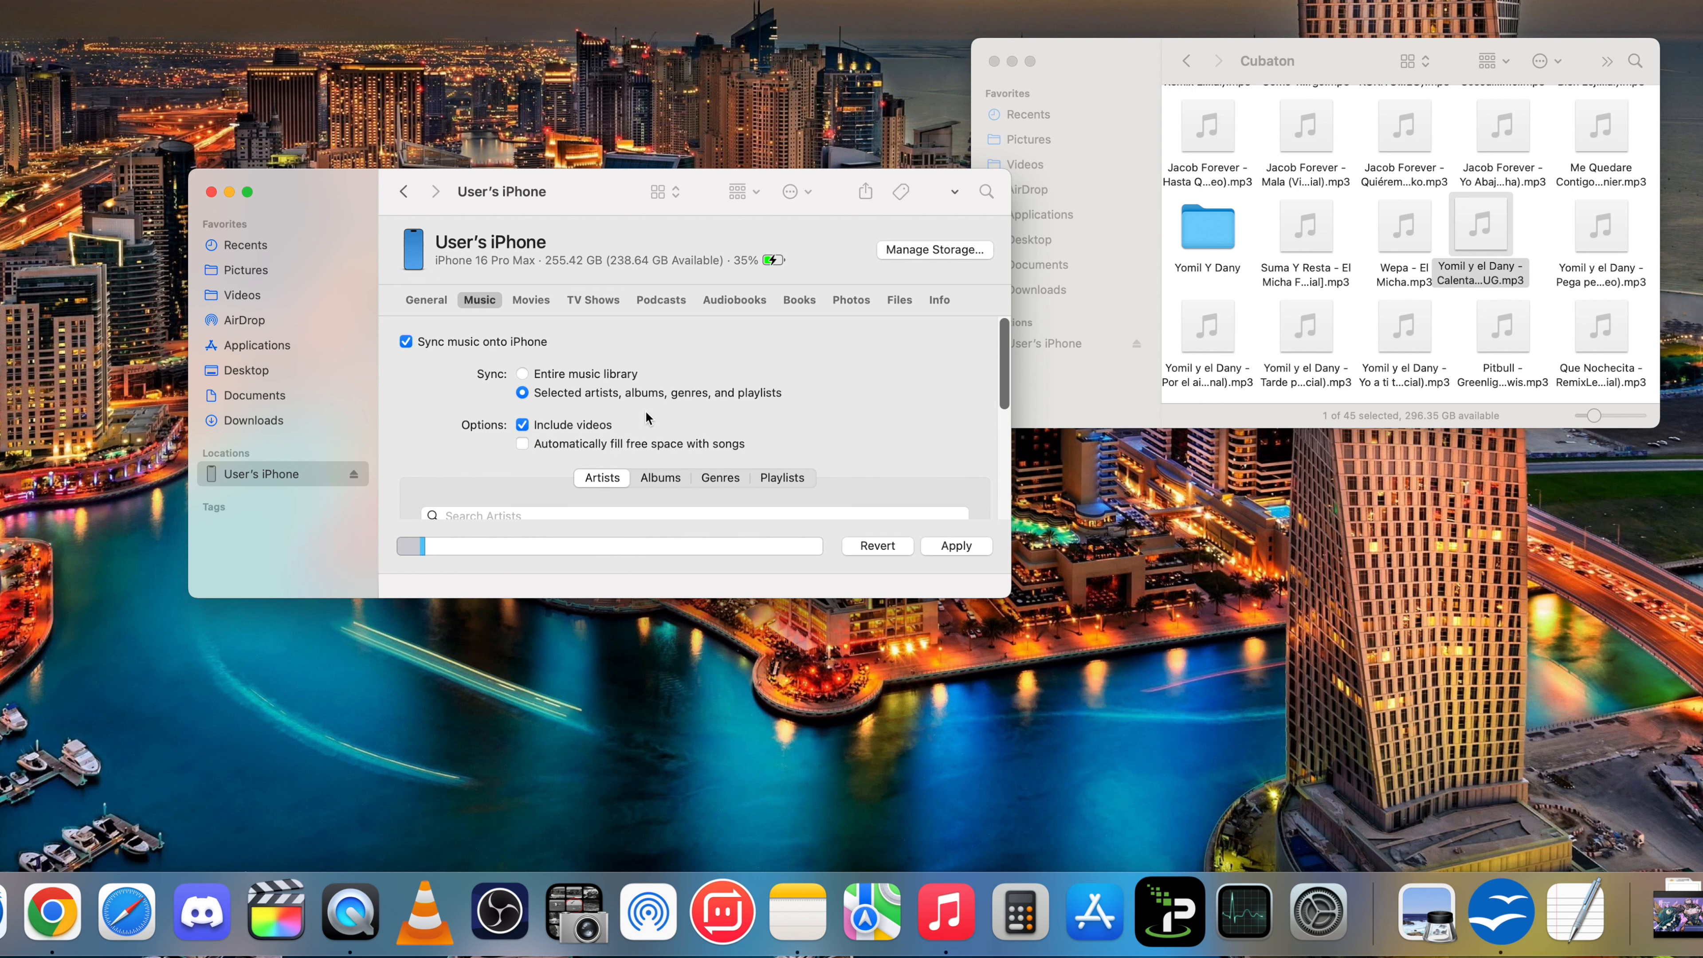
click(522, 373)
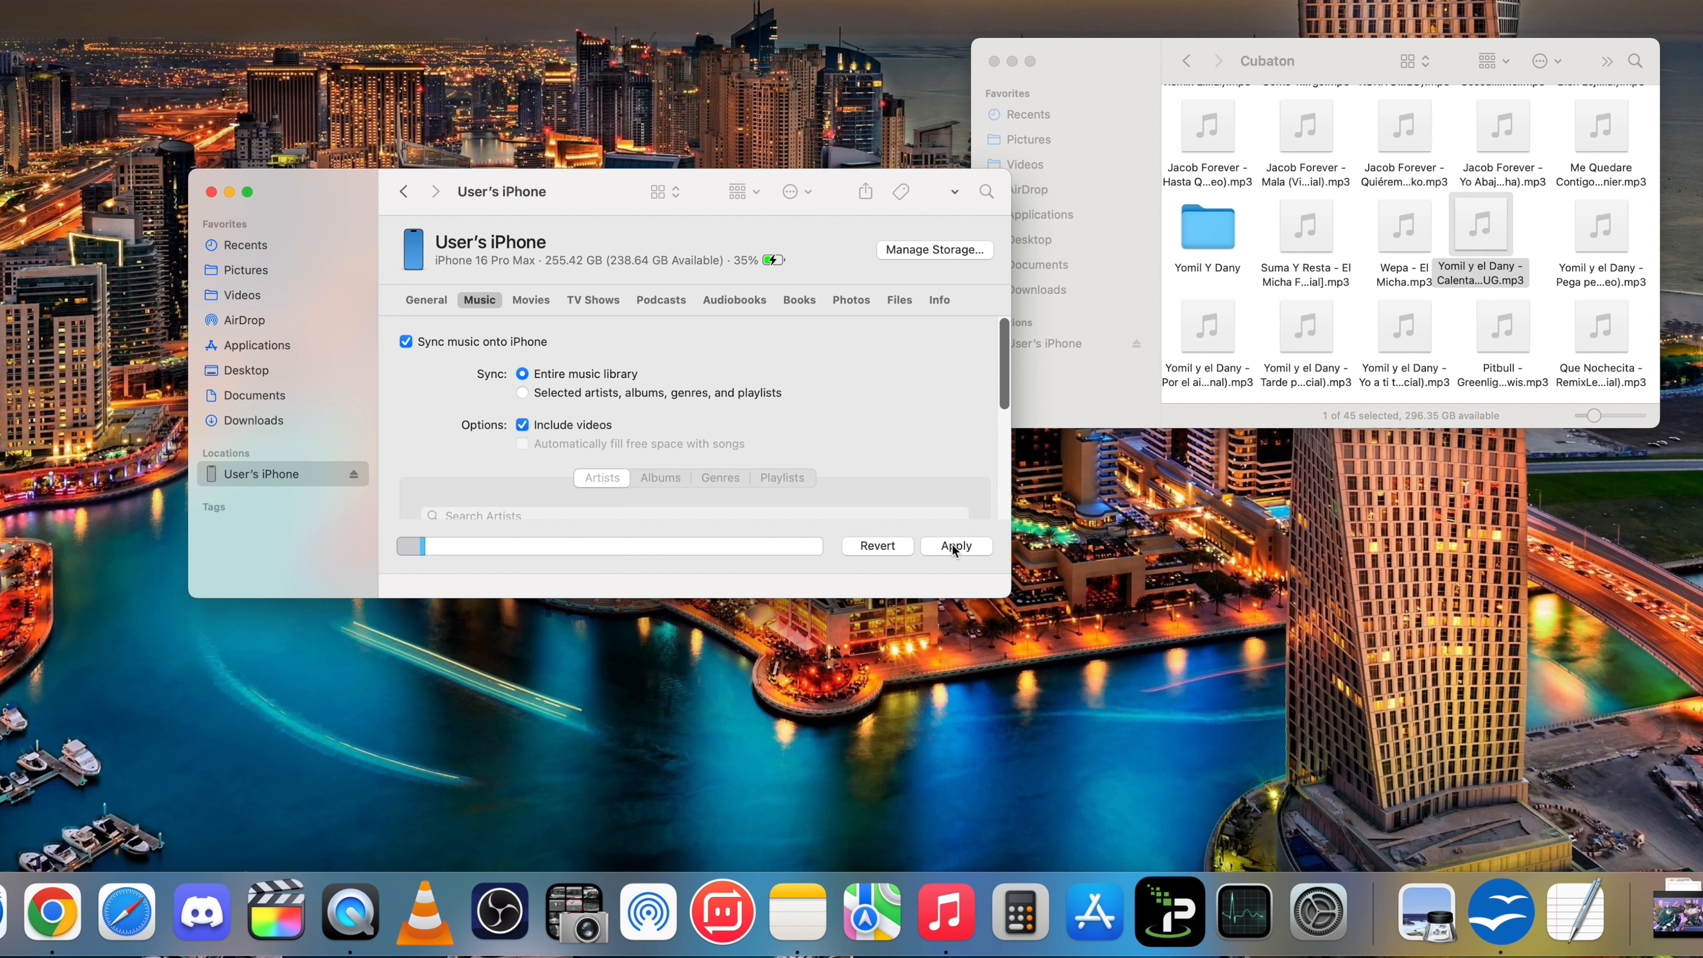
click(955, 546)
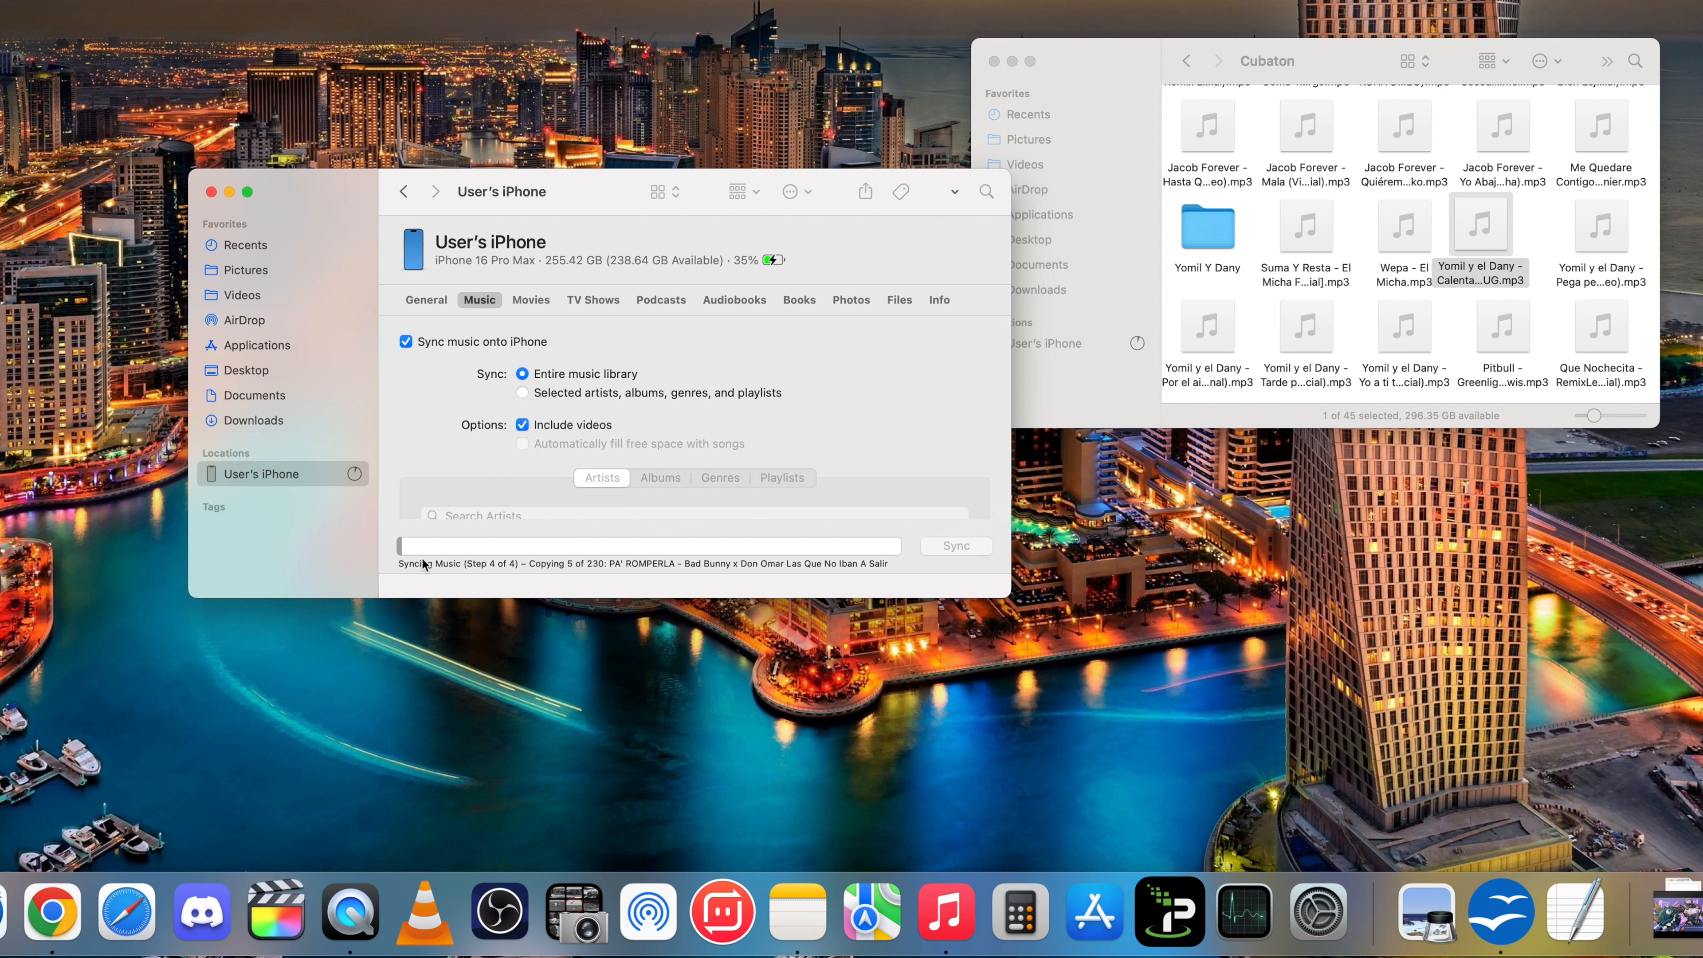